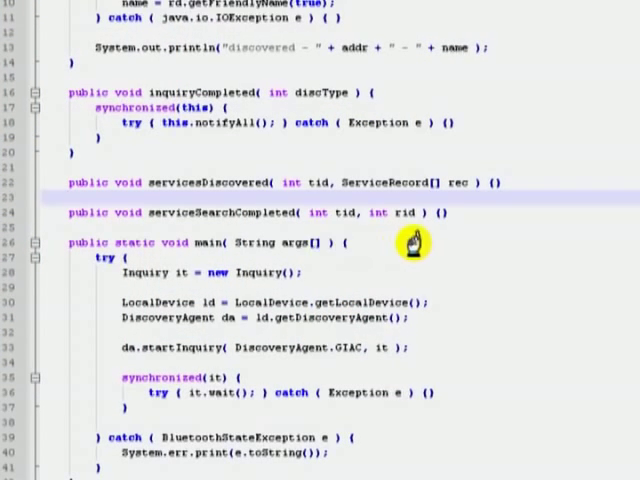
{"action": "mouse_move", "coordinate": [446, 243]}
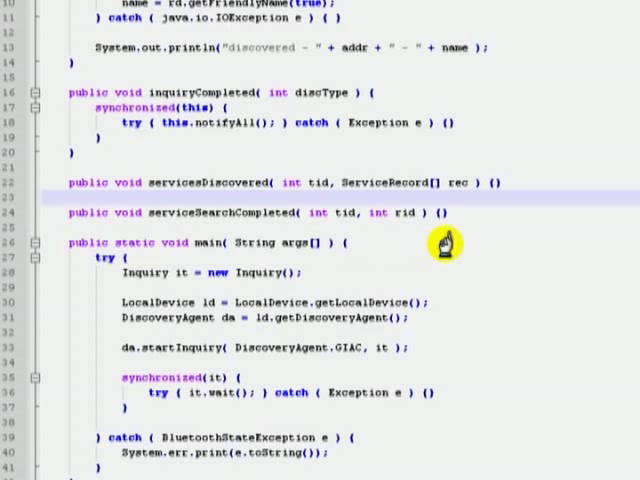
{"action": "mouse_move", "coordinate": [440, 245]}
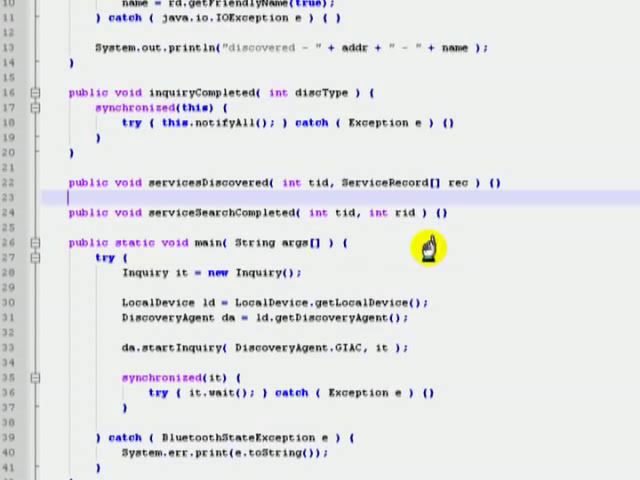
{"action": "mouse_move", "coordinate": [417, 251]}
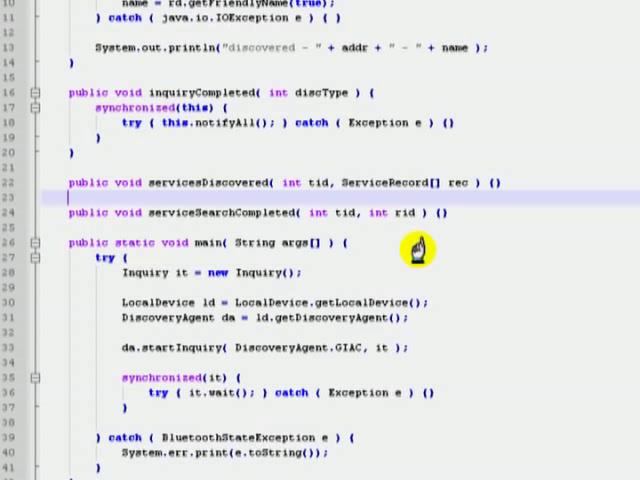
{"action": "mouse_move", "coordinate": [368, 312]}
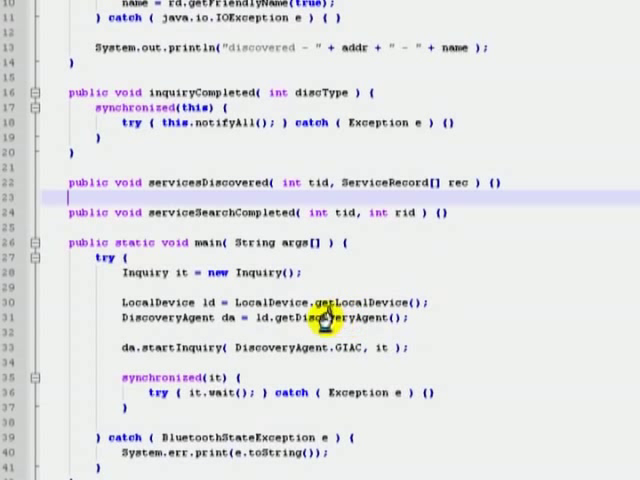
{"action": "mouse_move", "coordinate": [253, 318]}
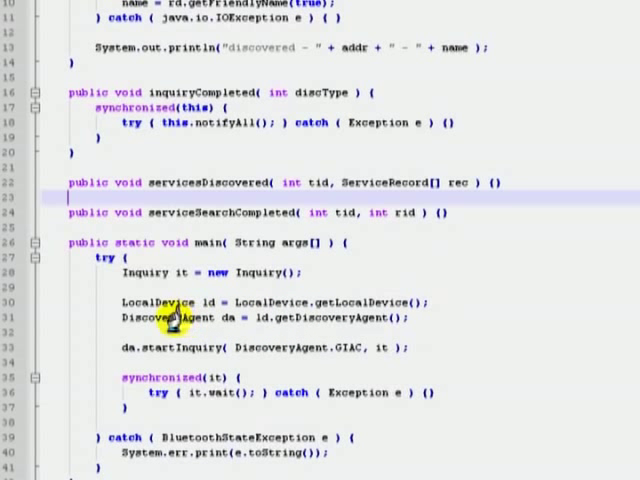
{"action": "mouse_move", "coordinate": [150, 320]}
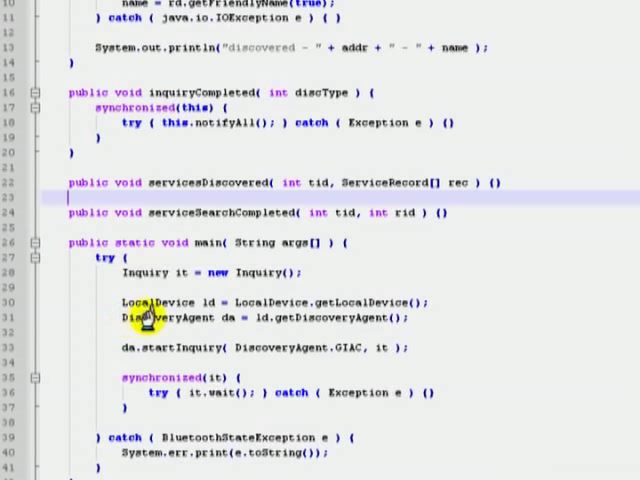
{"action": "mouse_move", "coordinate": [255, 318]}
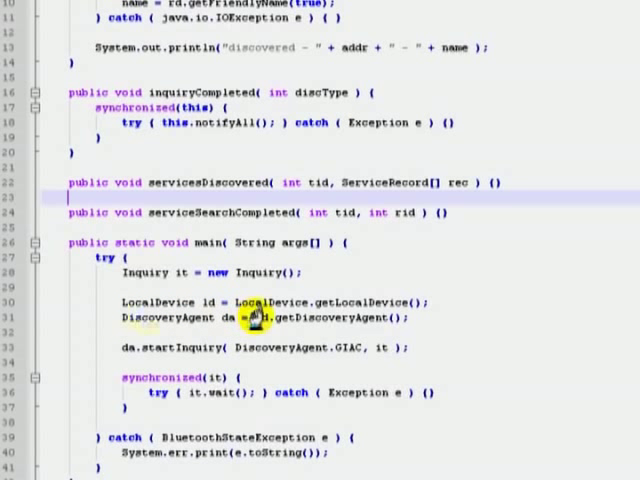
{"action": "mouse_move", "coordinate": [360, 318]}
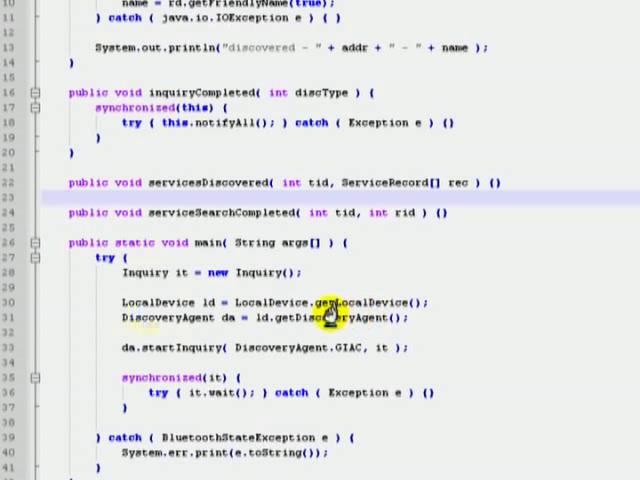
{"action": "mouse_move", "coordinate": [400, 318]}
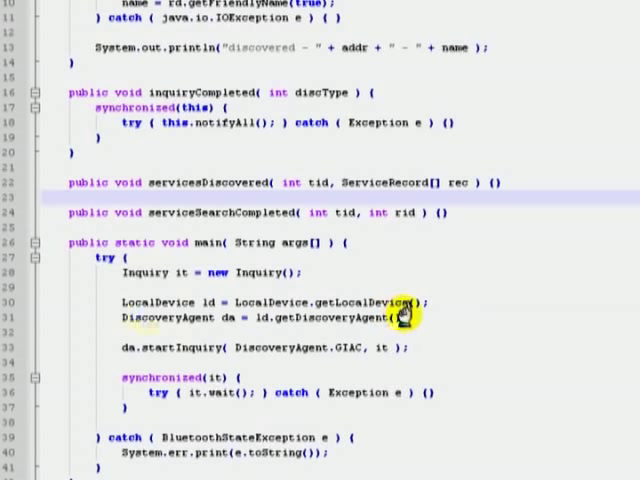
{"action": "mouse_move", "coordinate": [385, 347]}
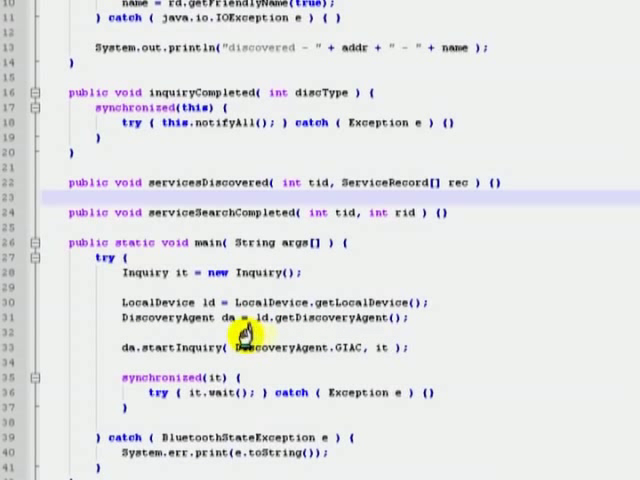
{"action": "mouse_move", "coordinate": [135, 345]}
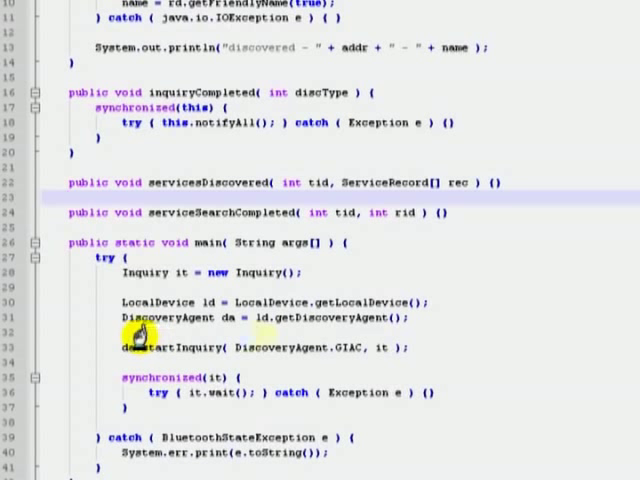
{"action": "mouse_move", "coordinate": [230, 340]}
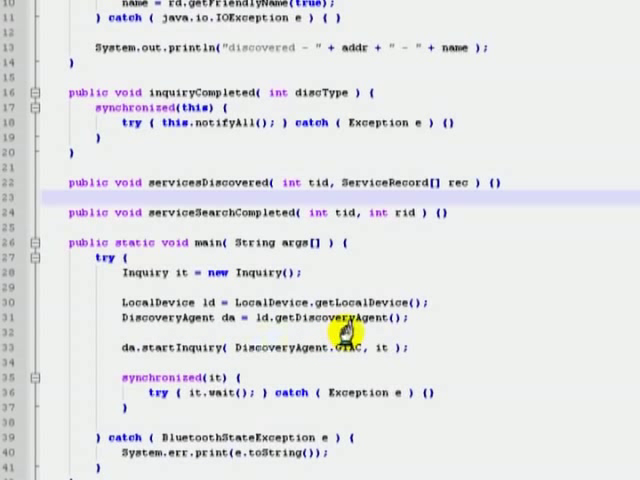
{"action": "mouse_move", "coordinate": [400, 330]}
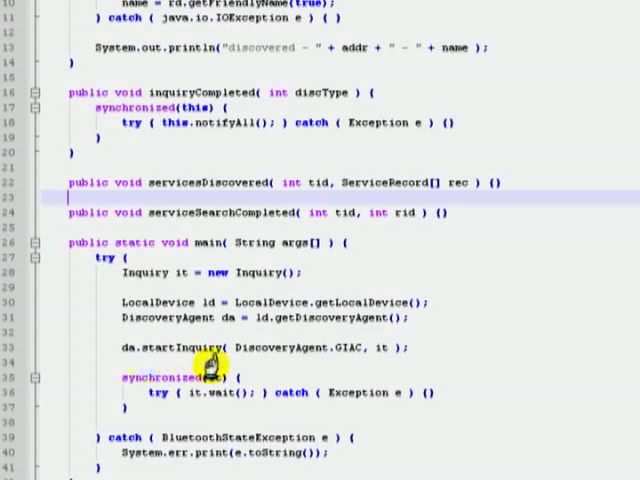
{"action": "mouse_move", "coordinate": [325, 368]}
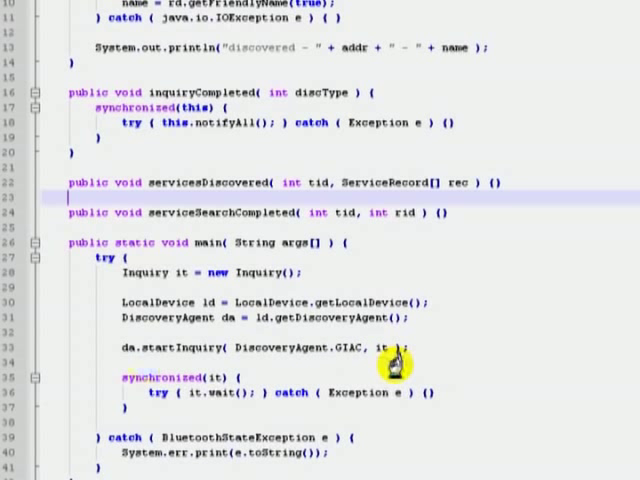
{"action": "mouse_move", "coordinate": [350, 368]}
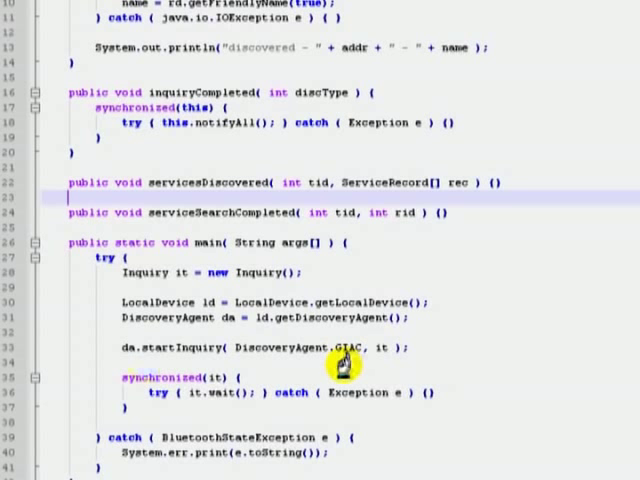
{"action": "scroll", "scroll_direction": "up", "scroll_amount": 3}
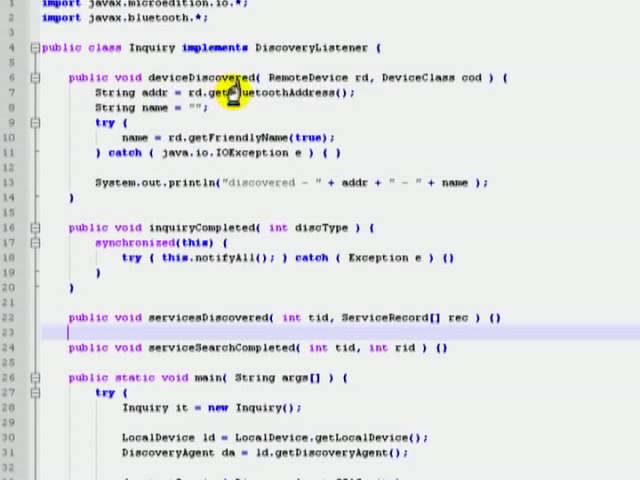
{"action": "mouse_move", "coordinate": [260, 127]}
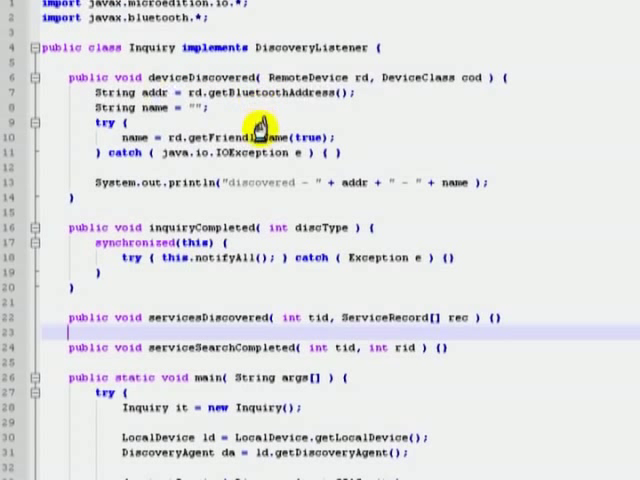
{"action": "mouse_move", "coordinate": [162, 246]}
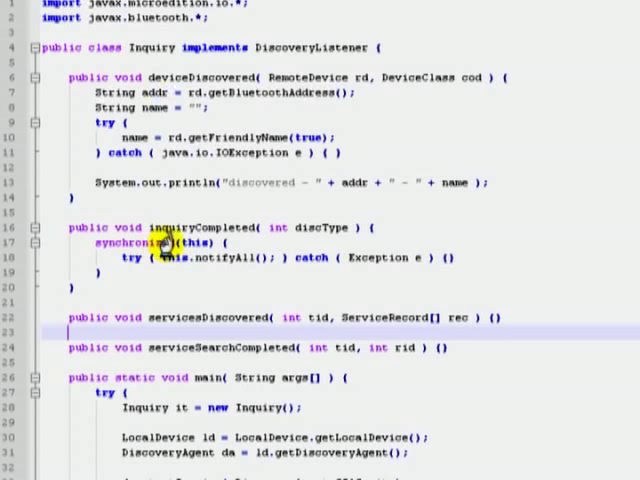
{"action": "mouse_move", "coordinate": [248, 245]}
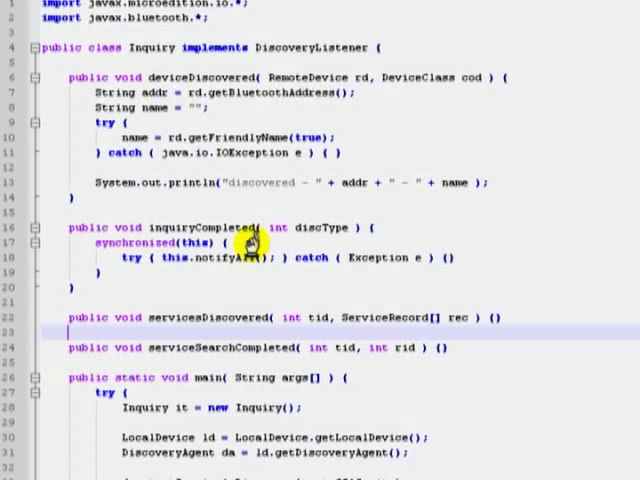
{"action": "mouse_move", "coordinate": [448, 245]}
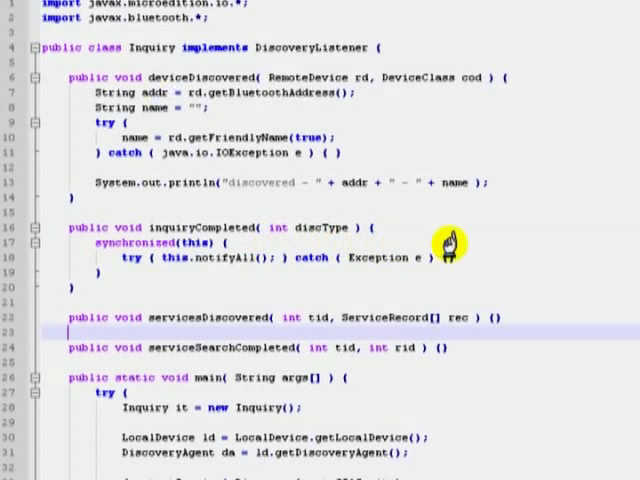
{"action": "mouse_move", "coordinate": [627, 217]}
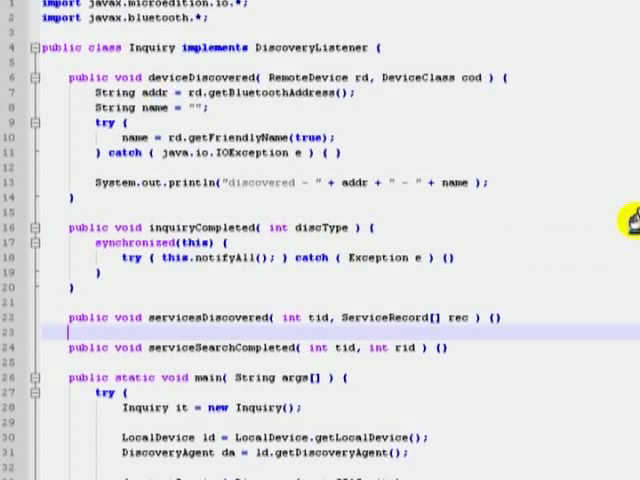
{"action": "mouse_move", "coordinate": [403, 127]}
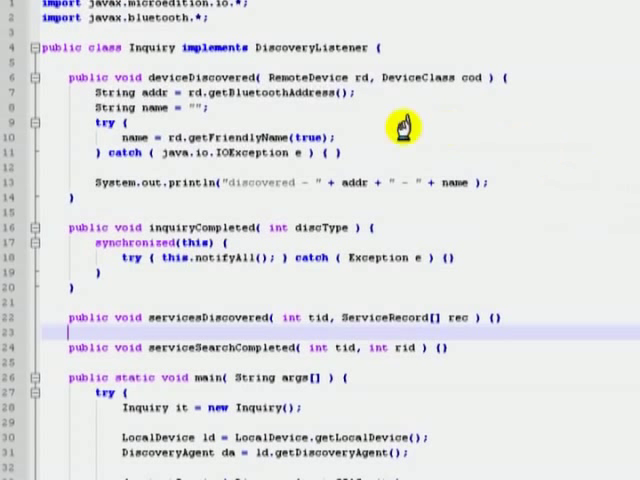
{"action": "mouse_move", "coordinate": [230, 92]}
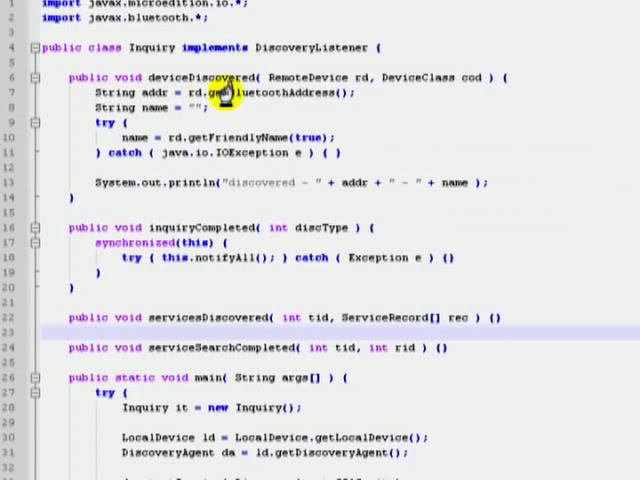
{"action": "mouse_move", "coordinate": [315, 97]}
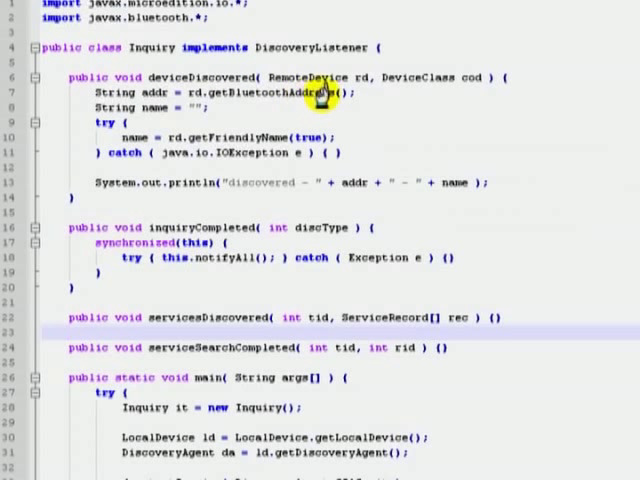
{"action": "mouse_move", "coordinate": [487, 91]}
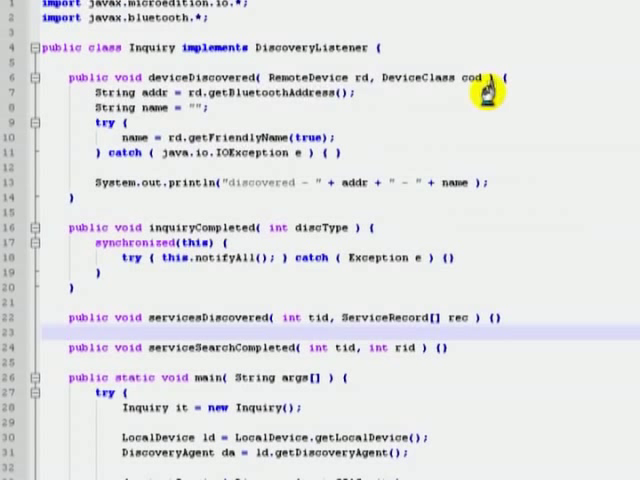
{"action": "mouse_move", "coordinate": [305, 90]}
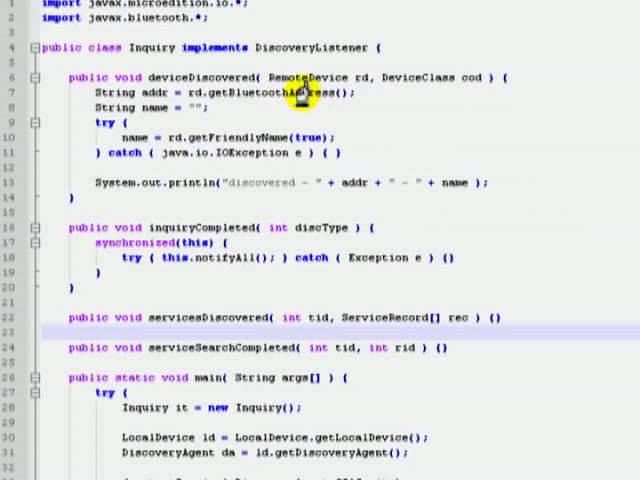
{"action": "mouse_move", "coordinate": [330, 138]}
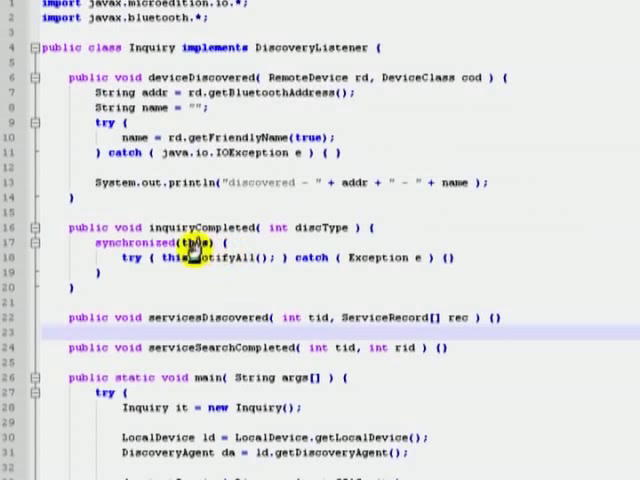
{"action": "mouse_move", "coordinate": [200, 242]}
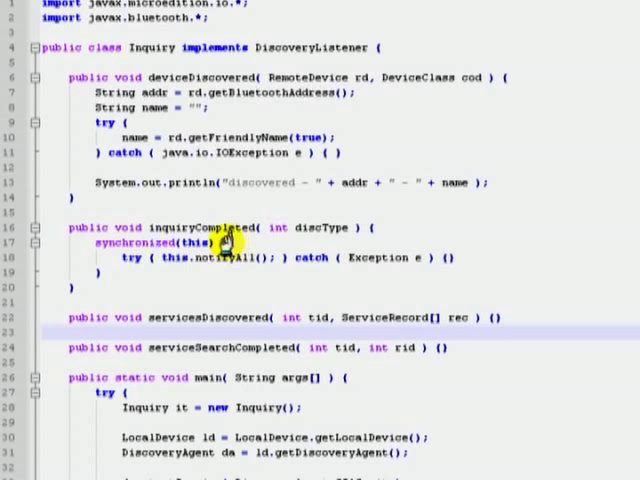
{"action": "mouse_move", "coordinate": [150, 245]}
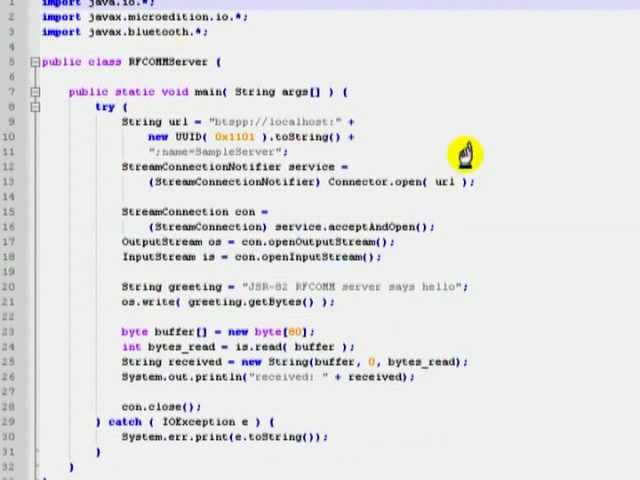
{"action": "mouse_move", "coordinate": [302, 60]}
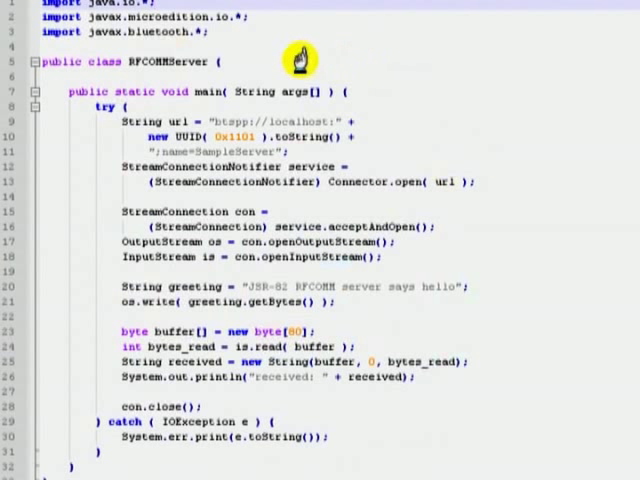
{"action": "mouse_move", "coordinate": [200, 78]}
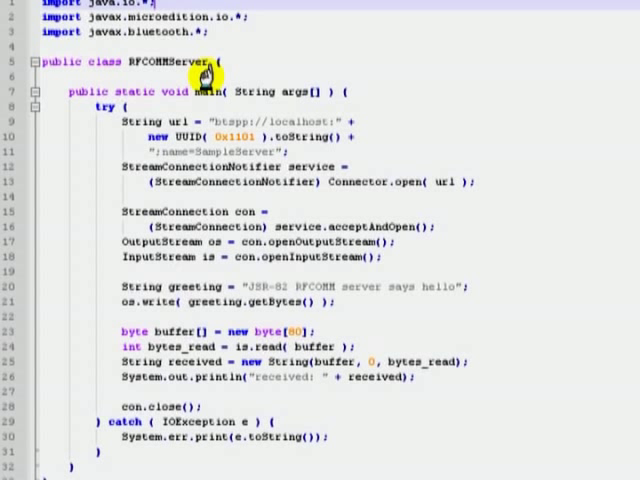
{"action": "mouse_move", "coordinate": [232, 135]}
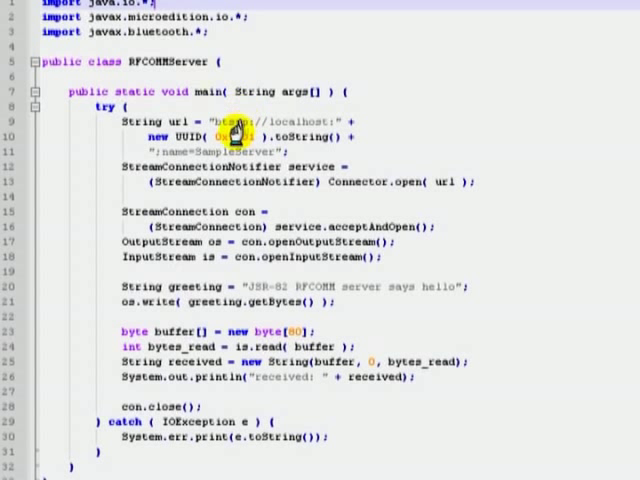
{"action": "mouse_move", "coordinate": [295, 135]}
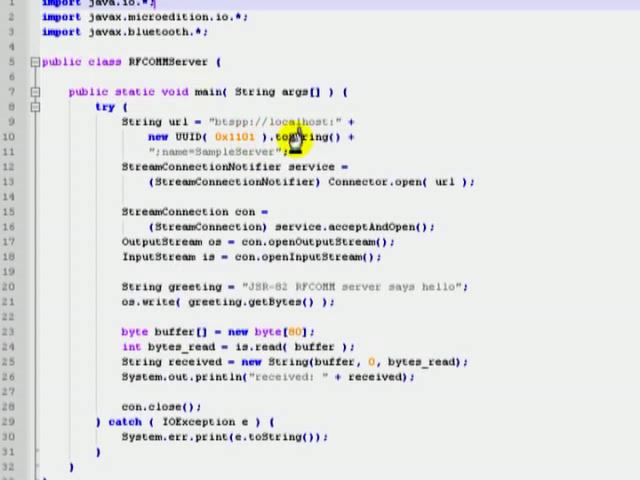
{"action": "mouse_move", "coordinate": [285, 150]}
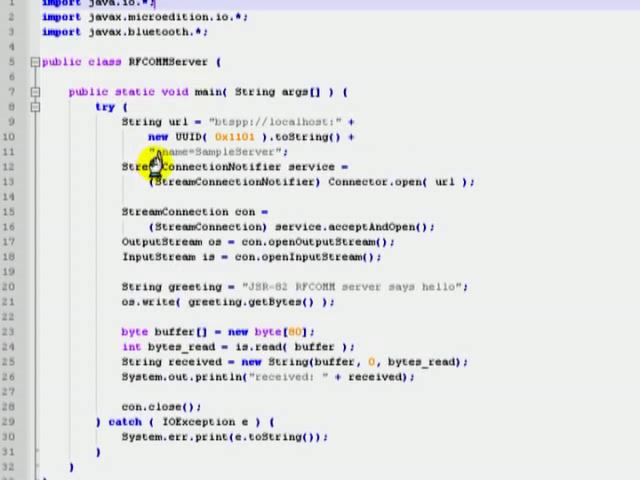
{"action": "mouse_move", "coordinate": [250, 170]}
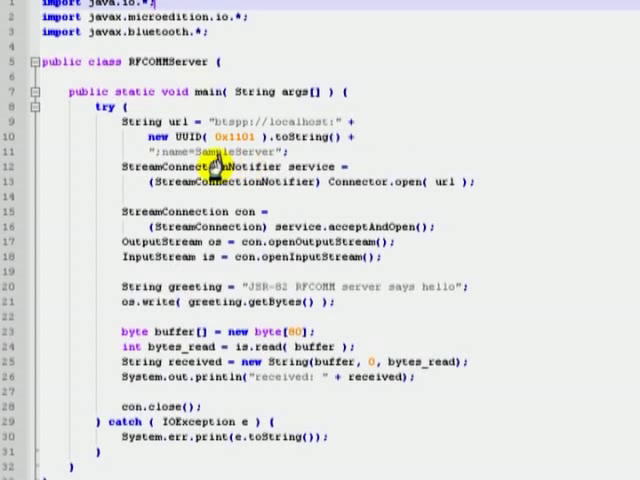
{"action": "mouse_move", "coordinate": [272, 183]}
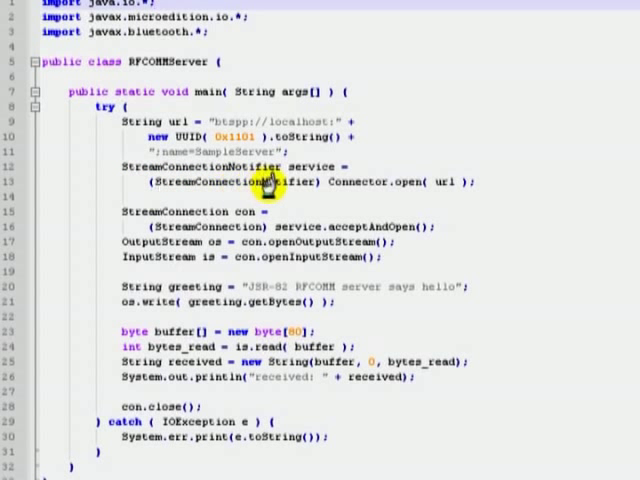
{"action": "mouse_move", "coordinate": [412, 200]}
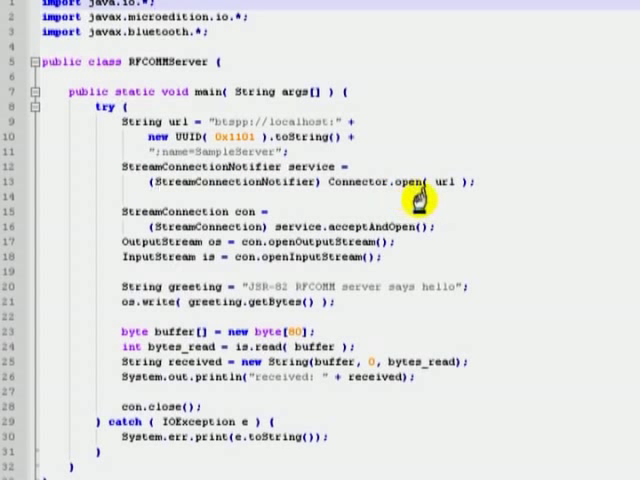
{"action": "mouse_move", "coordinate": [345, 205]}
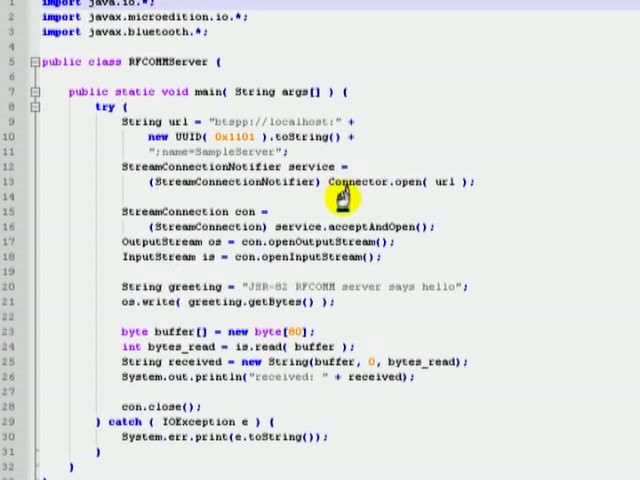
{"action": "mouse_move", "coordinate": [411, 197]}
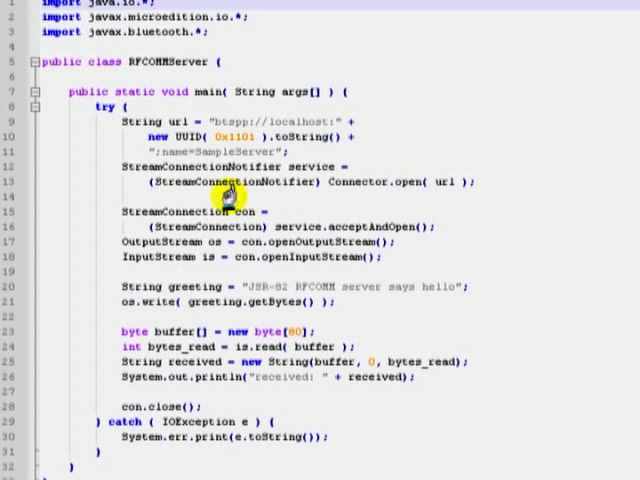
{"action": "mouse_move", "coordinate": [187, 199]}
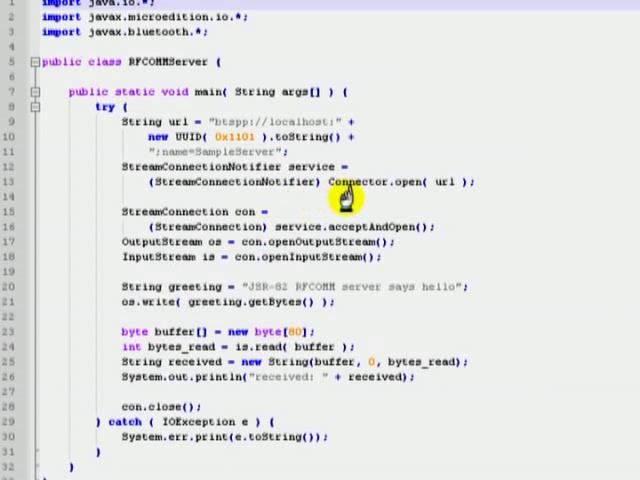
{"action": "mouse_move", "coordinate": [457, 196]}
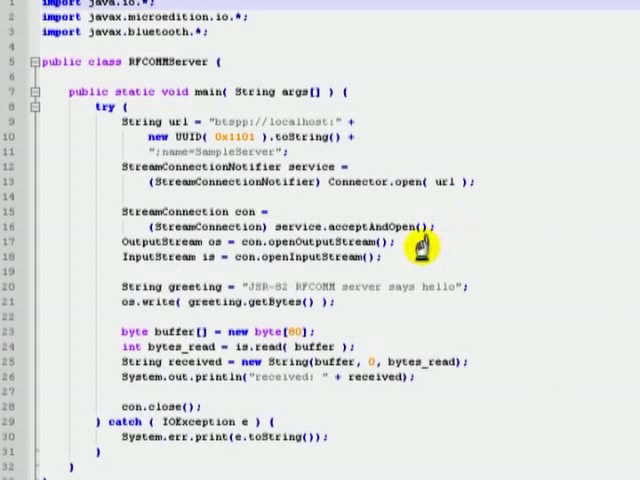
{"action": "mouse_move", "coordinate": [328, 245]}
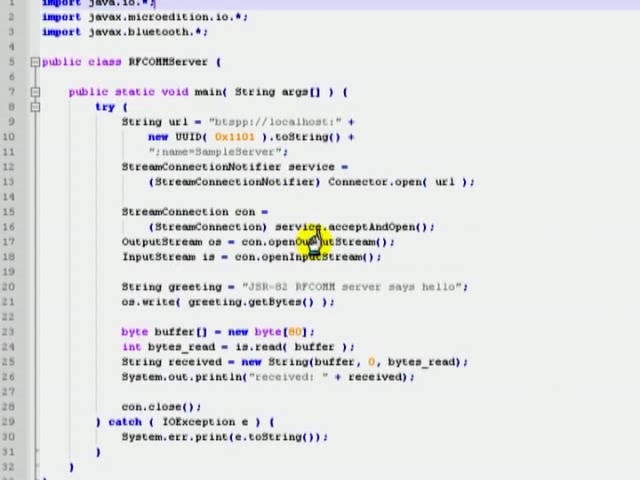
{"action": "mouse_move", "coordinate": [405, 243]}
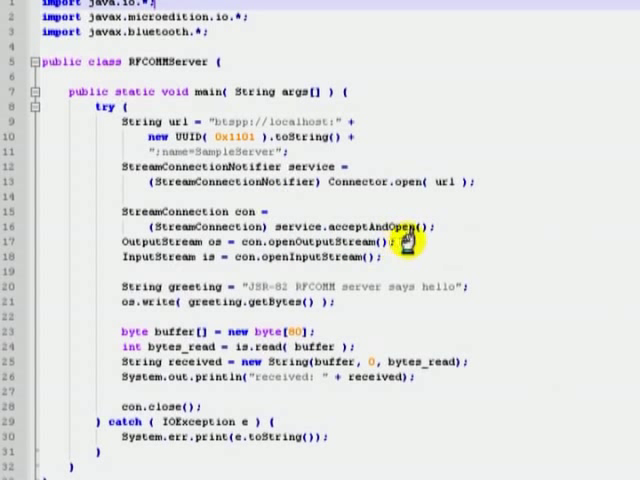
{"action": "mouse_move", "coordinate": [415, 248]}
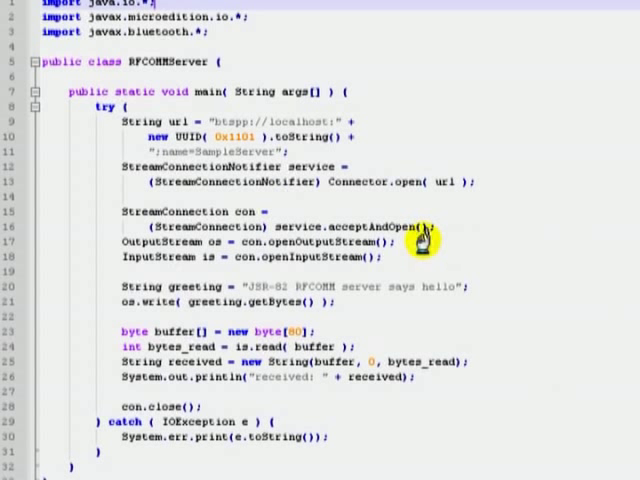
{"action": "mouse_move", "coordinate": [388, 240]}
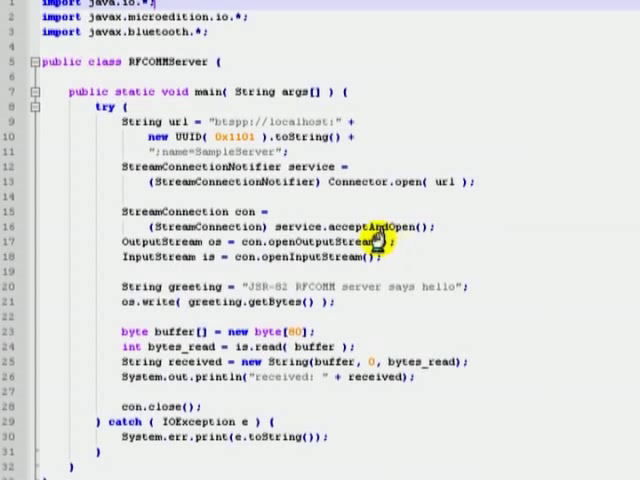
{"action": "mouse_move", "coordinate": [275, 235]}
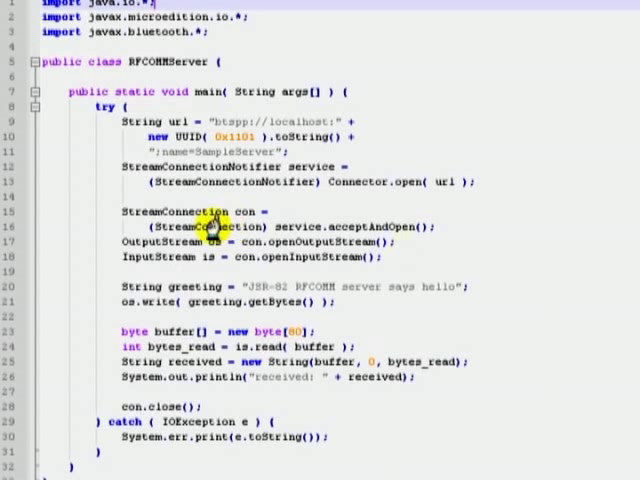
{"action": "mouse_move", "coordinate": [180, 226]}
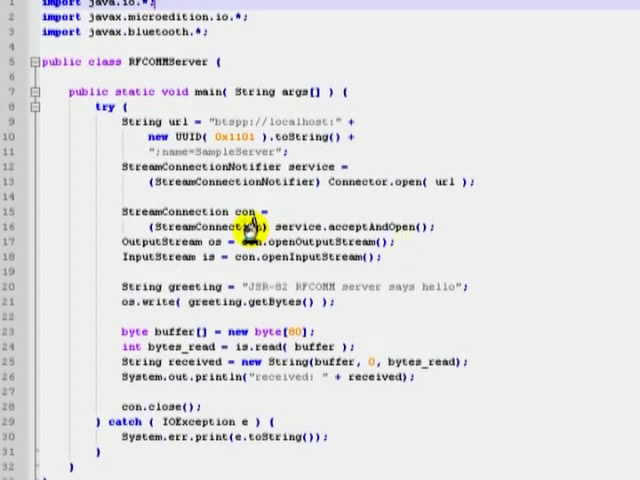
{"action": "mouse_move", "coordinate": [258, 228]}
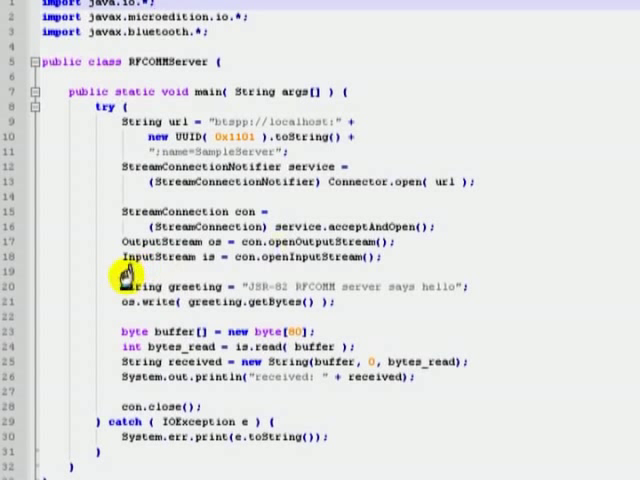
{"action": "mouse_move", "coordinate": [215, 273]}
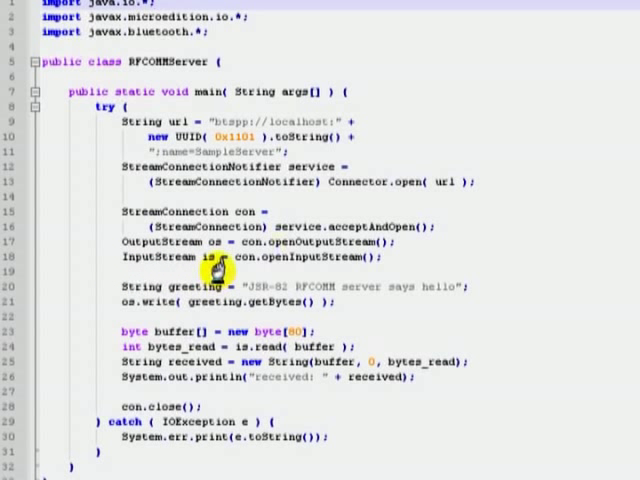
{"action": "mouse_move", "coordinate": [175, 272]}
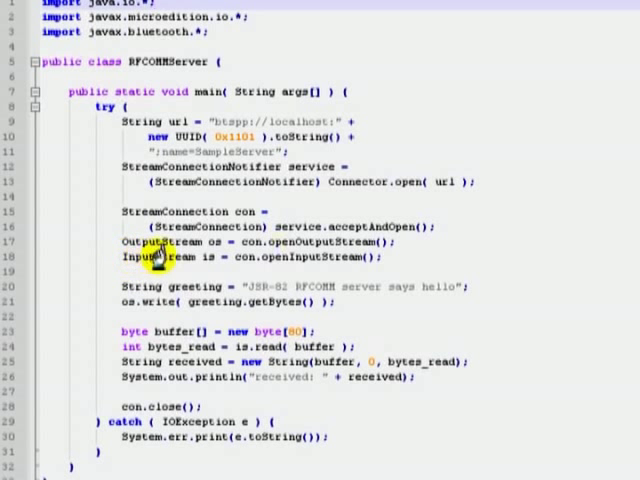
{"action": "mouse_move", "coordinate": [205, 272]}
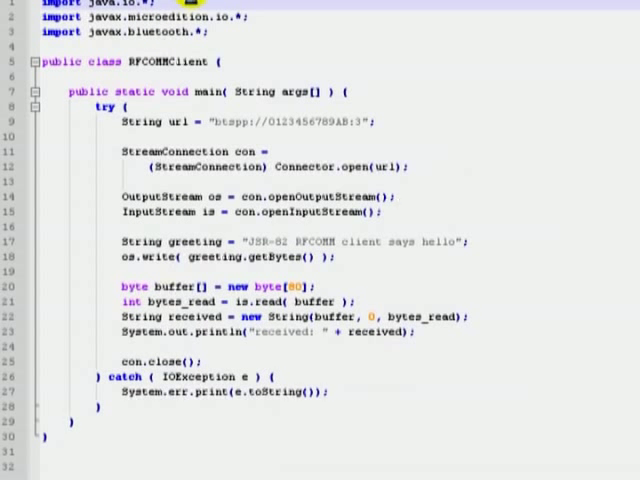
{"action": "mouse_move", "coordinate": [200, 151]}
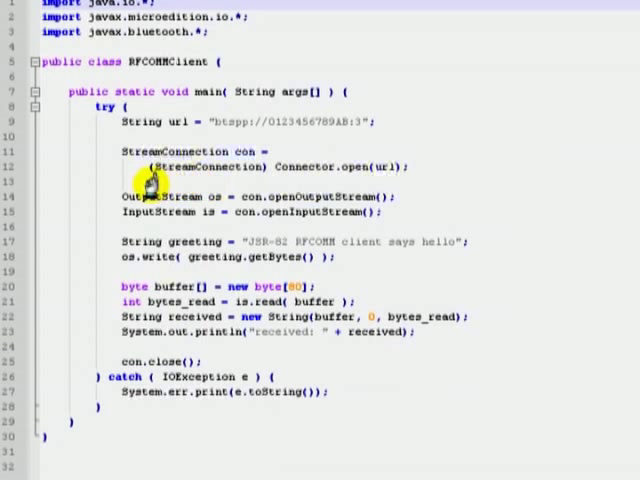
{"action": "mouse_move", "coordinate": [235, 170]}
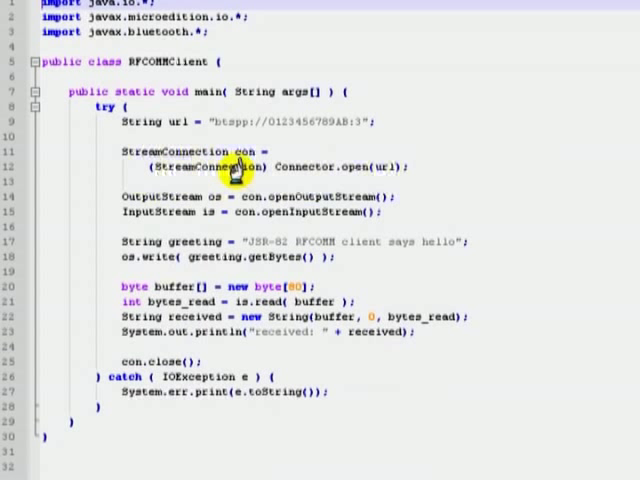
{"action": "mouse_move", "coordinate": [290, 212]}
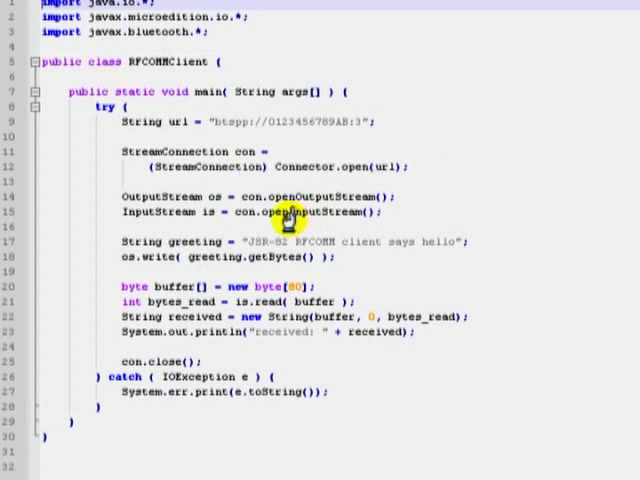